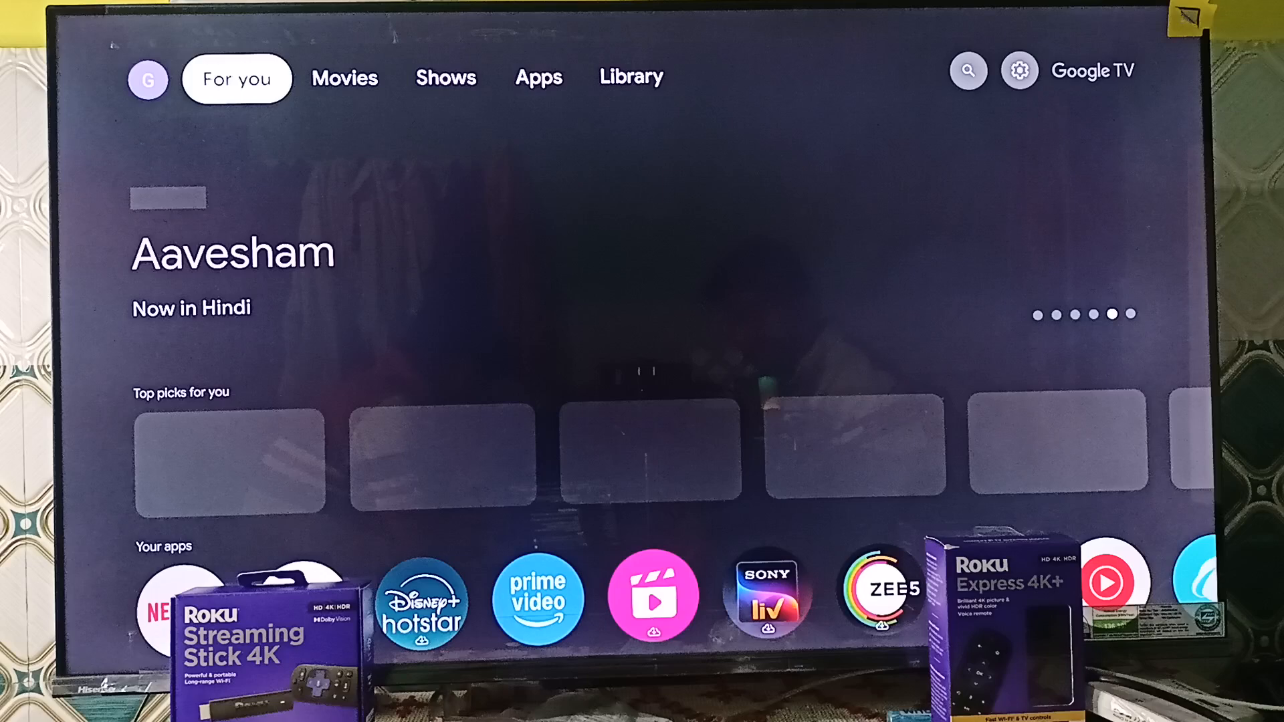
Move across the home screen's For you, Movies and Shows categories.
{"action": "left_click", "coordinate": [1018, 70]}
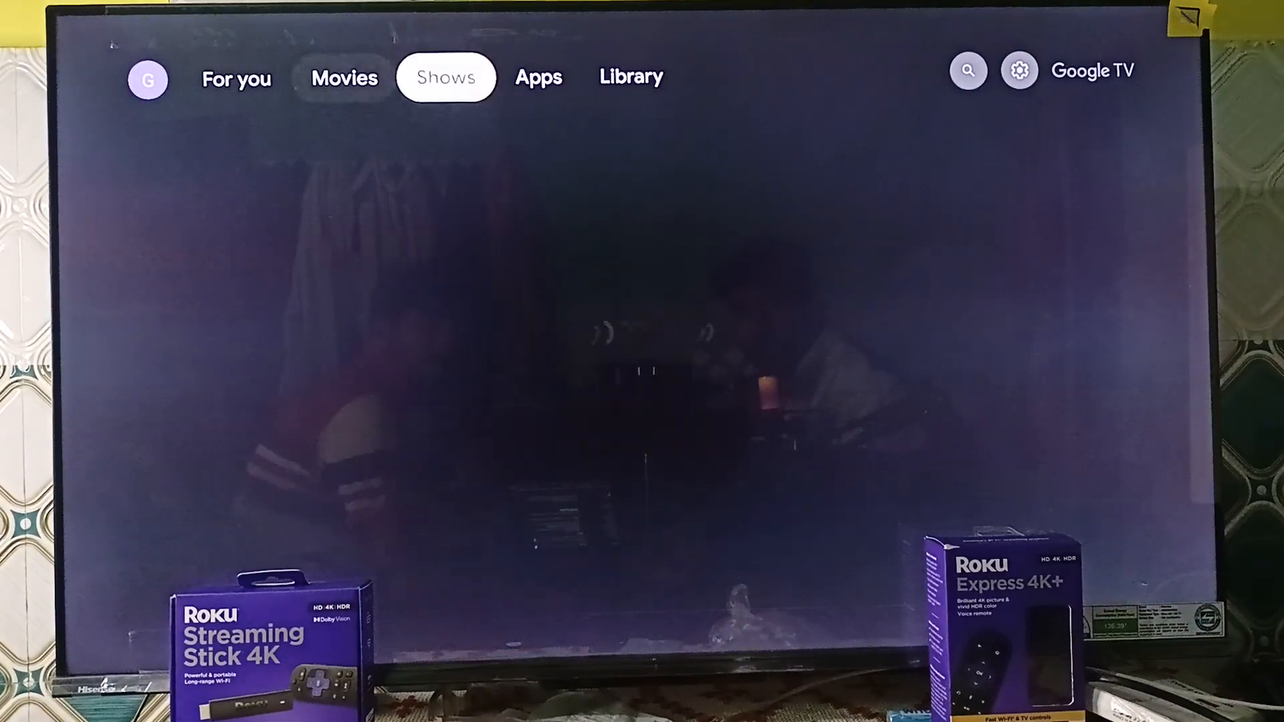
{"action": "left_click", "coordinate": [538, 77]}
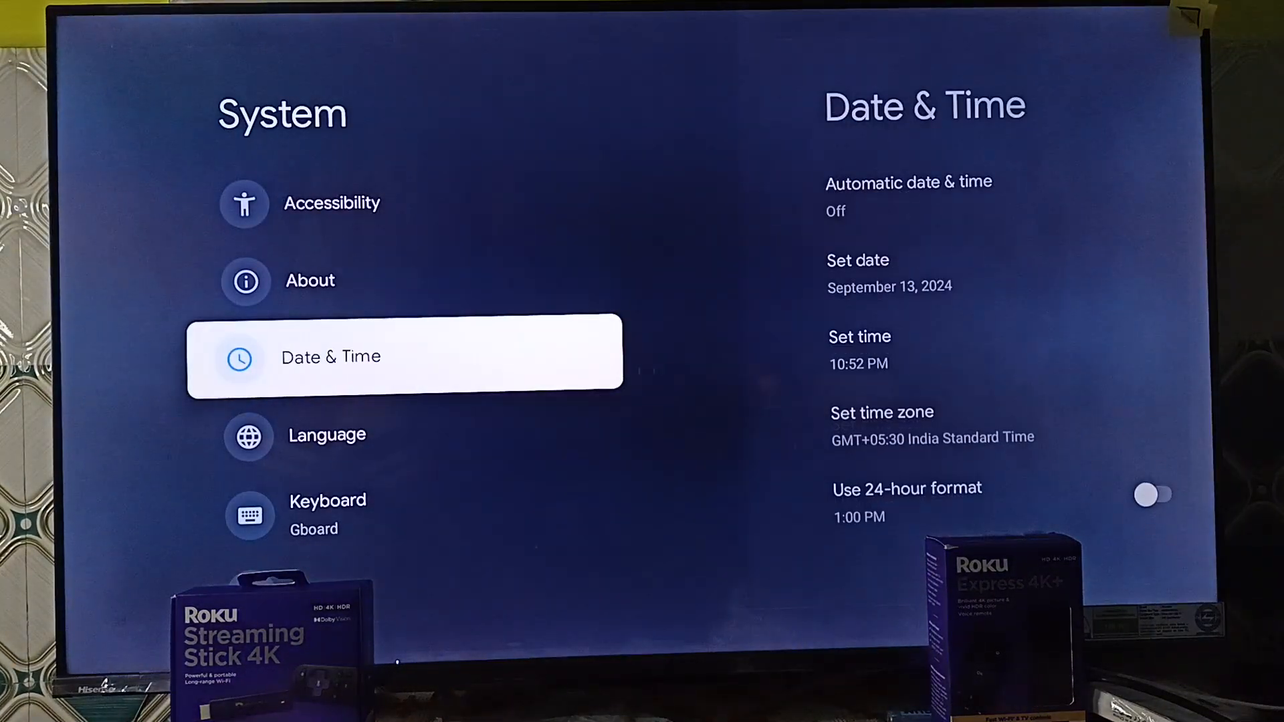
View the Date & Time details showing automatic time off and India Standard Time.
{"action": "left_click", "coordinate": [331, 356]}
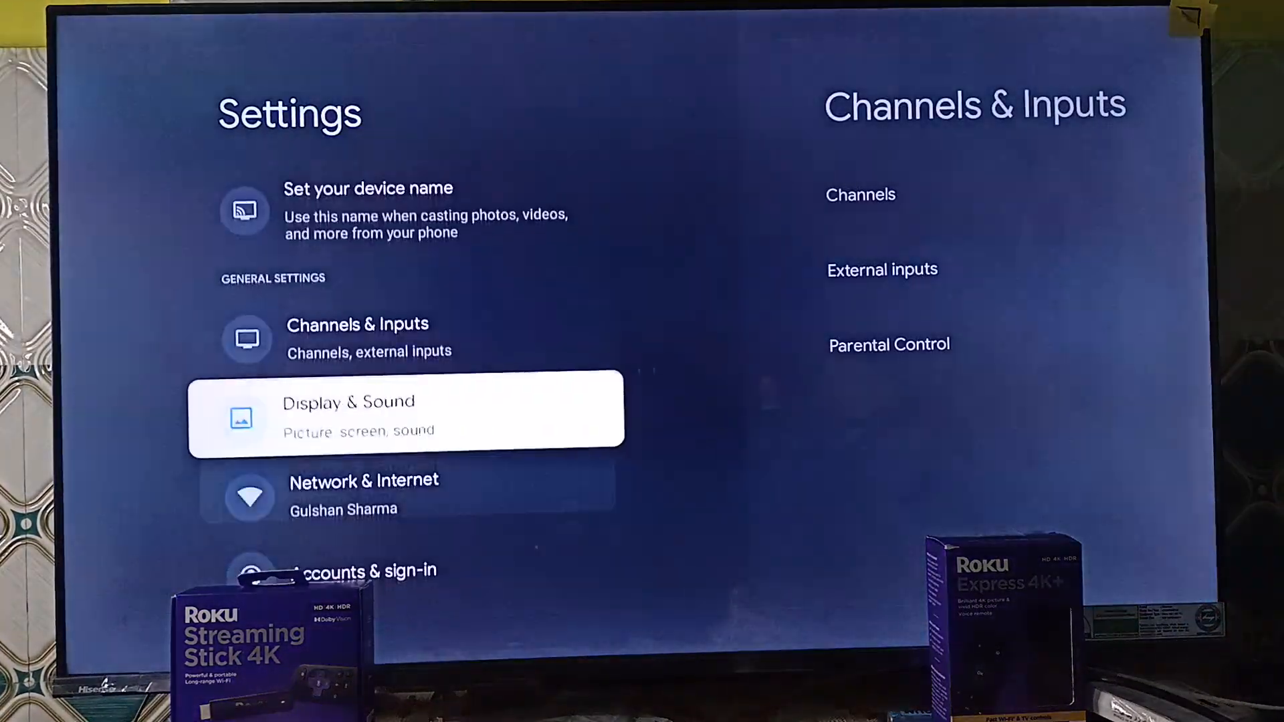
View the TV's device information on the System About page.
{"action": "scroll", "scroll_direction": "down", "scroll_amount": 3}
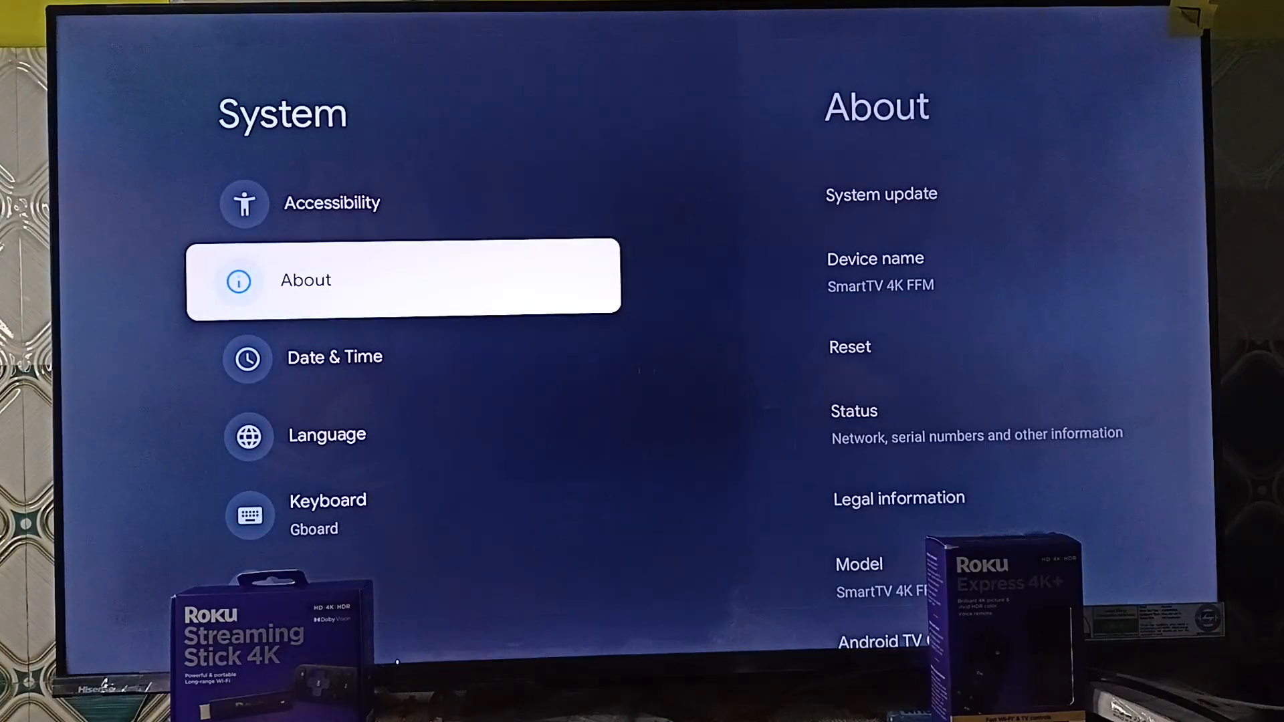
{"action": "left_click", "coordinate": [882, 194]}
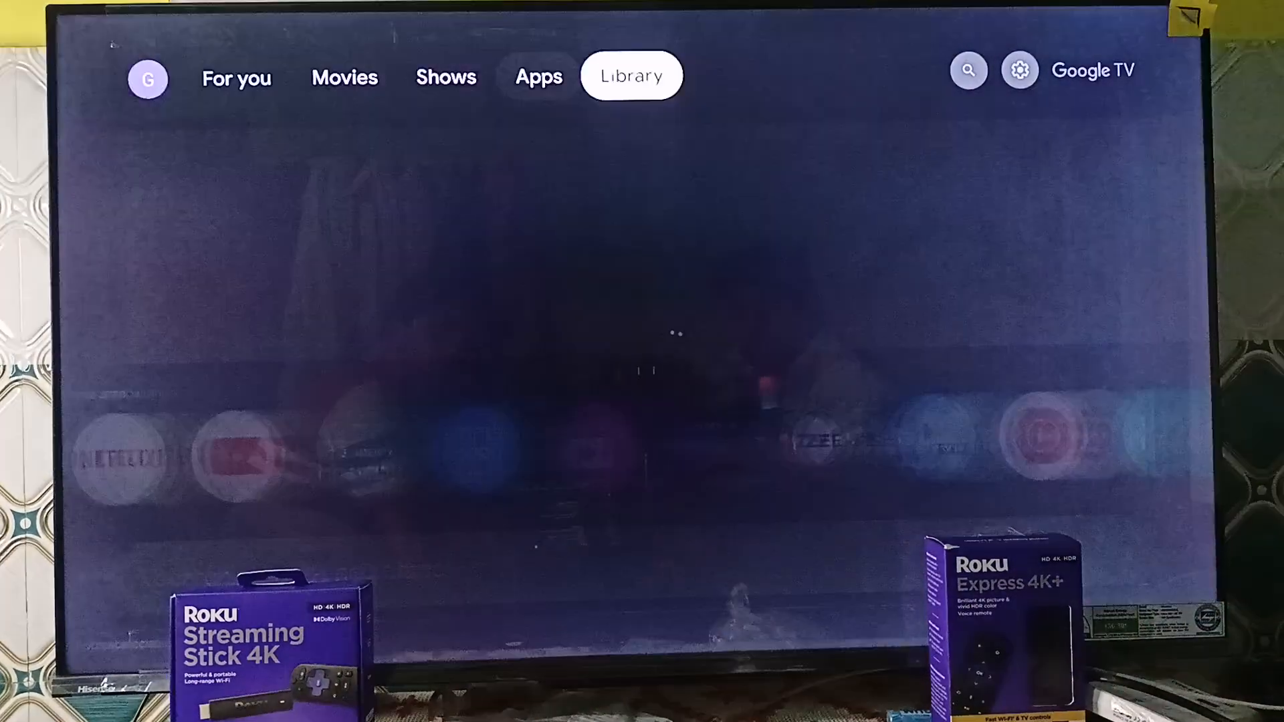
Reach the All apps list via All settings > Apps and scroll to Google Play Store.
{"action": "left_click", "coordinate": [1019, 69]}
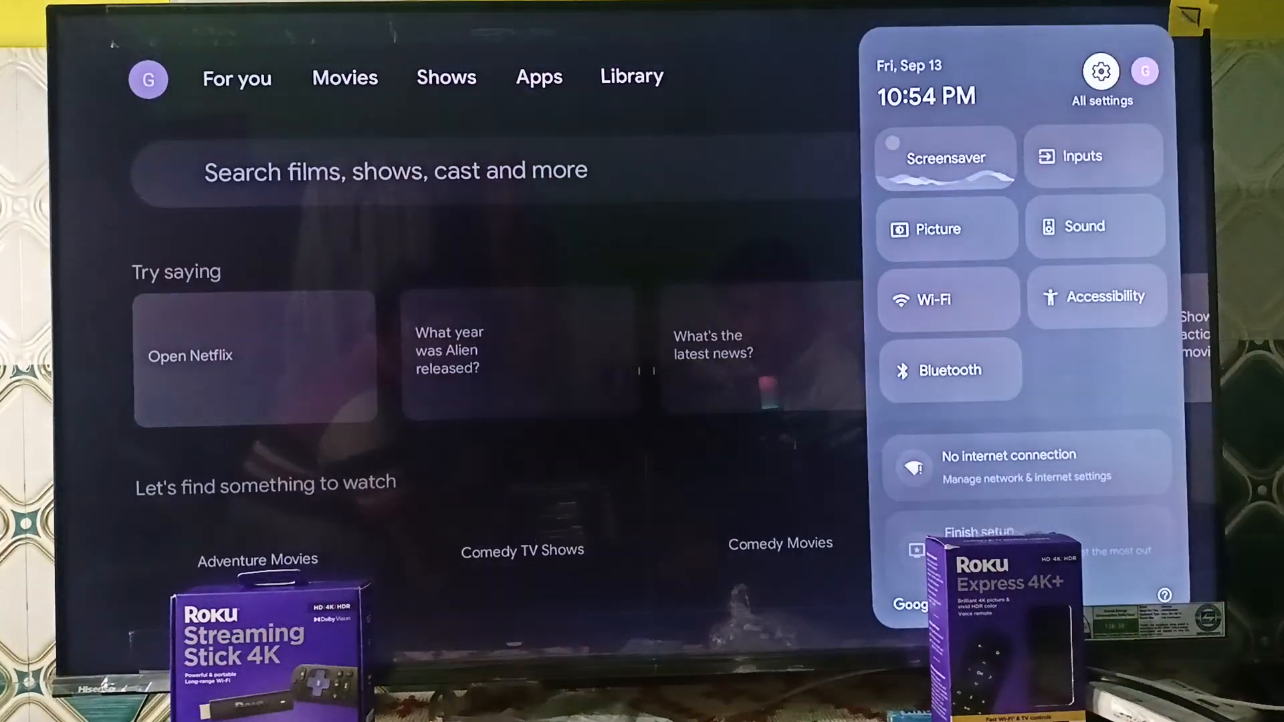
{"action": "left_click", "coordinate": [1101, 78]}
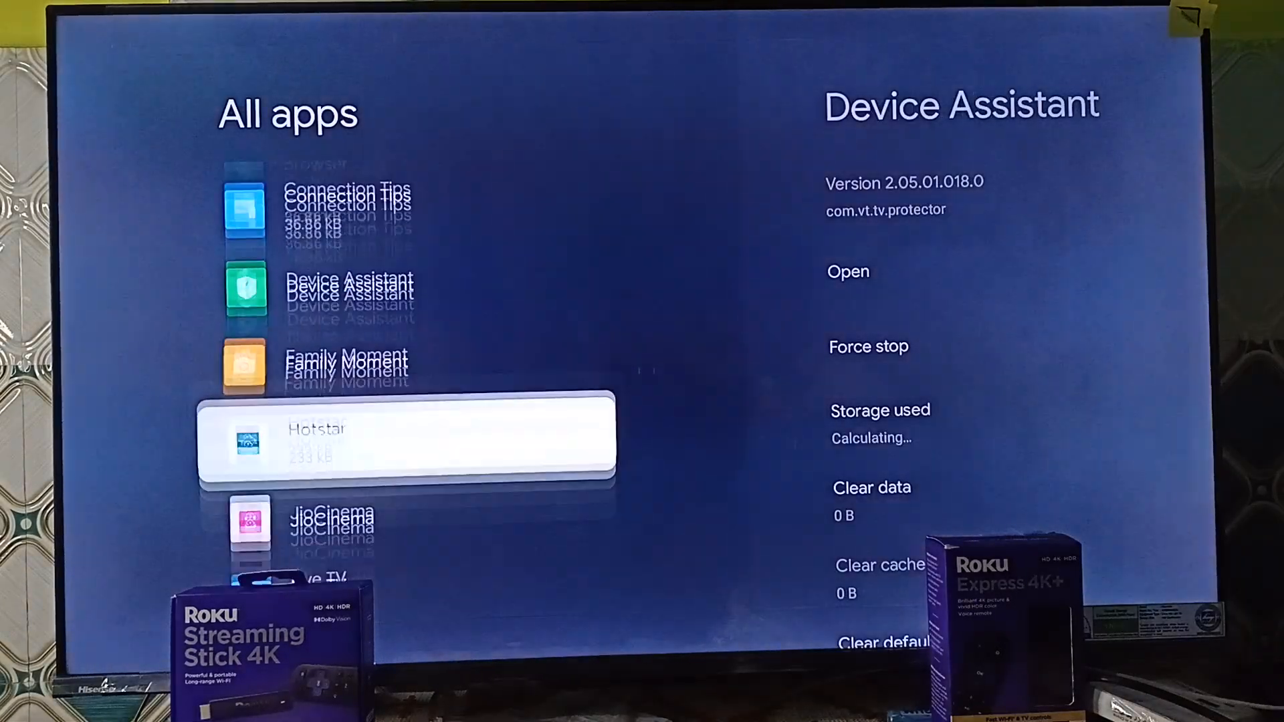
{"action": "scroll", "scroll_direction": "down", "scroll_amount": 3}
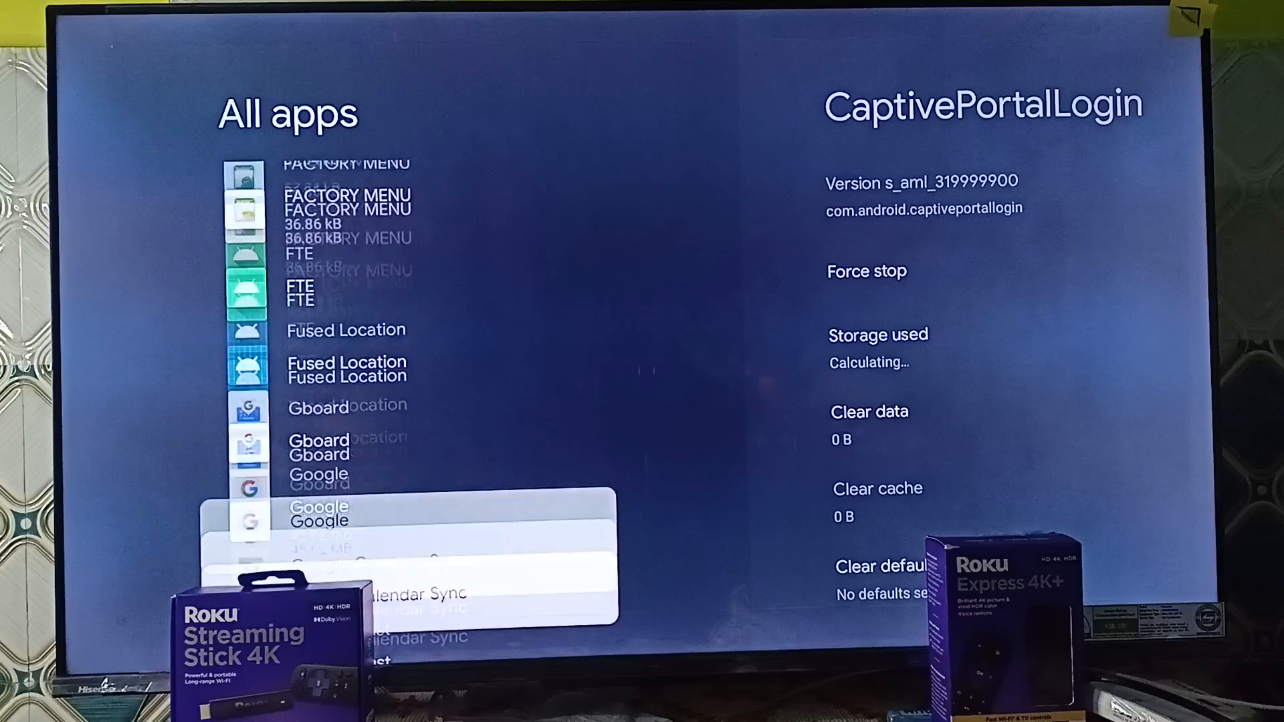
{"action": "scroll", "scroll_direction": "down", "scroll_amount": 3}
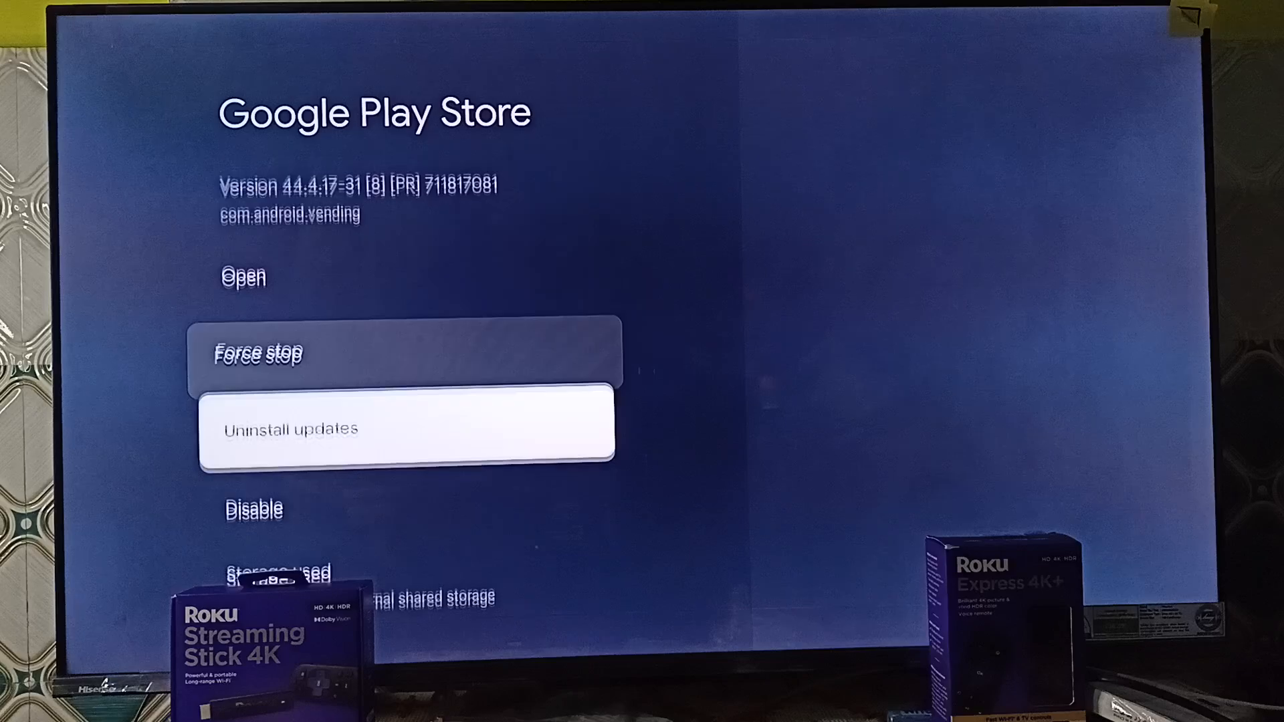
Disable Google Play Store, confirm with OK, and return to the Apps overview.
{"action": "scroll", "scroll_direction": "down", "scroll_amount": 3}
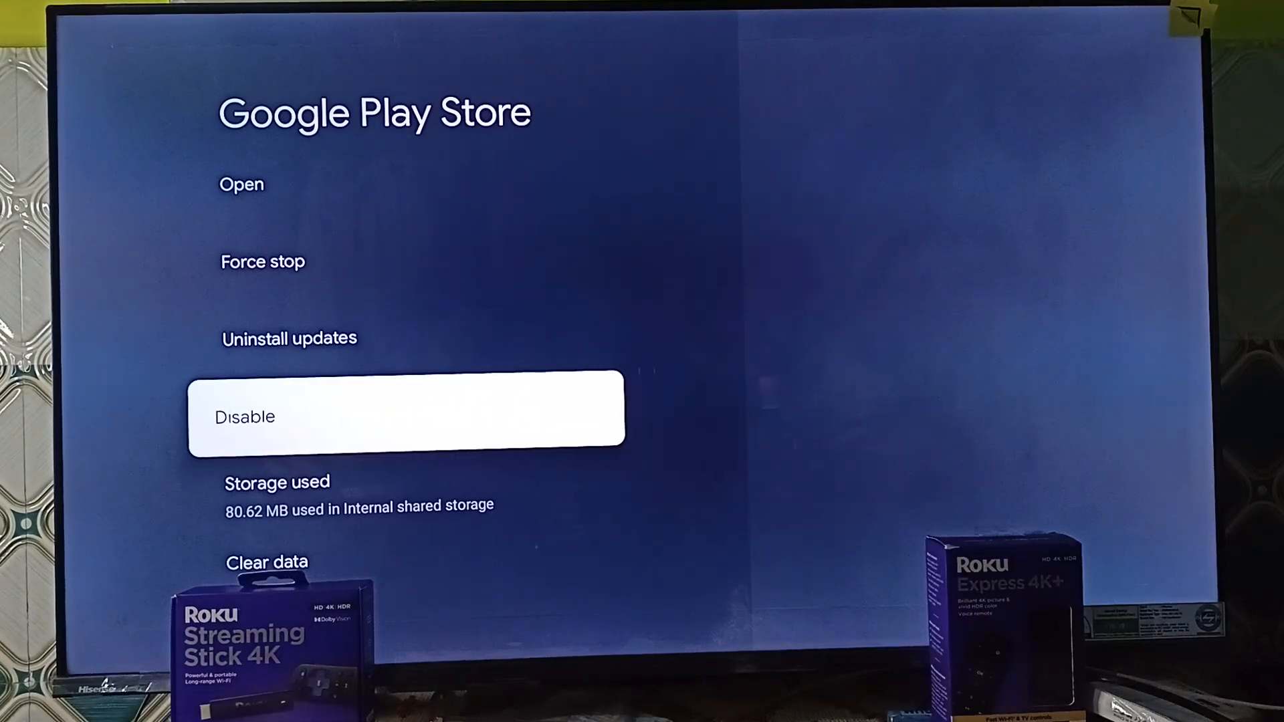
{"action": "left_click", "coordinate": [406, 417]}
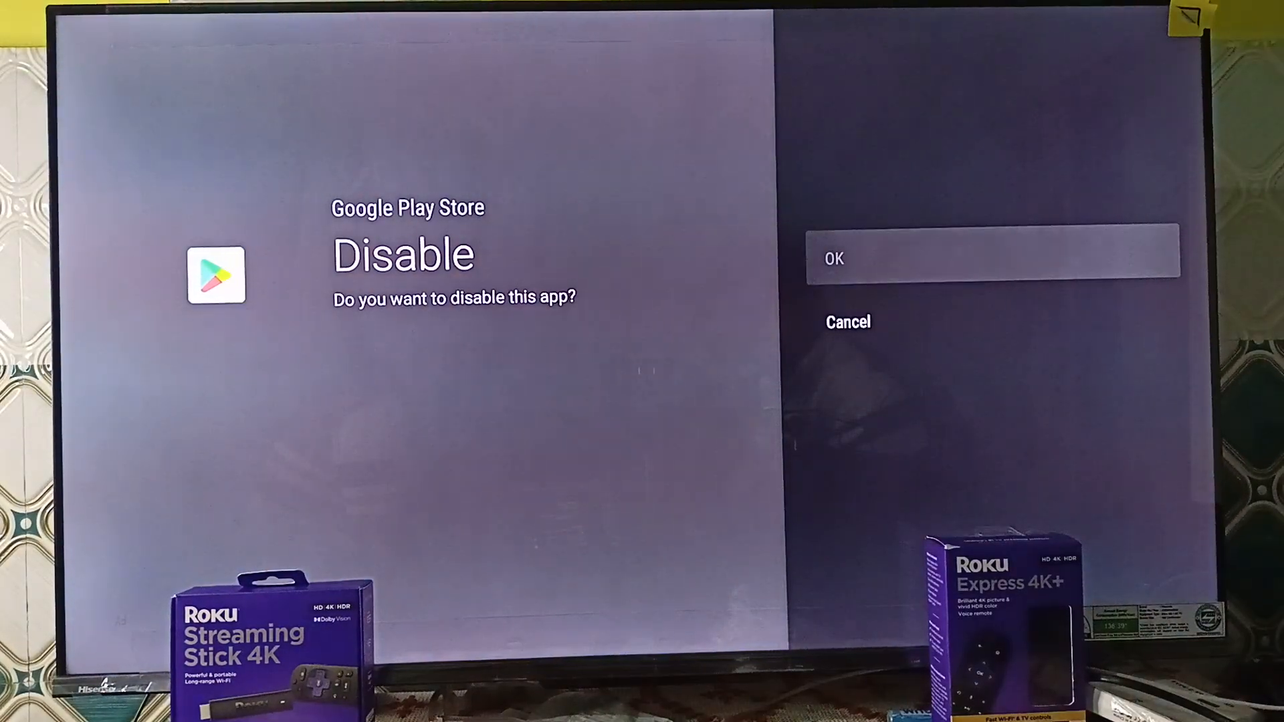
{"action": "left_click", "coordinate": [848, 323]}
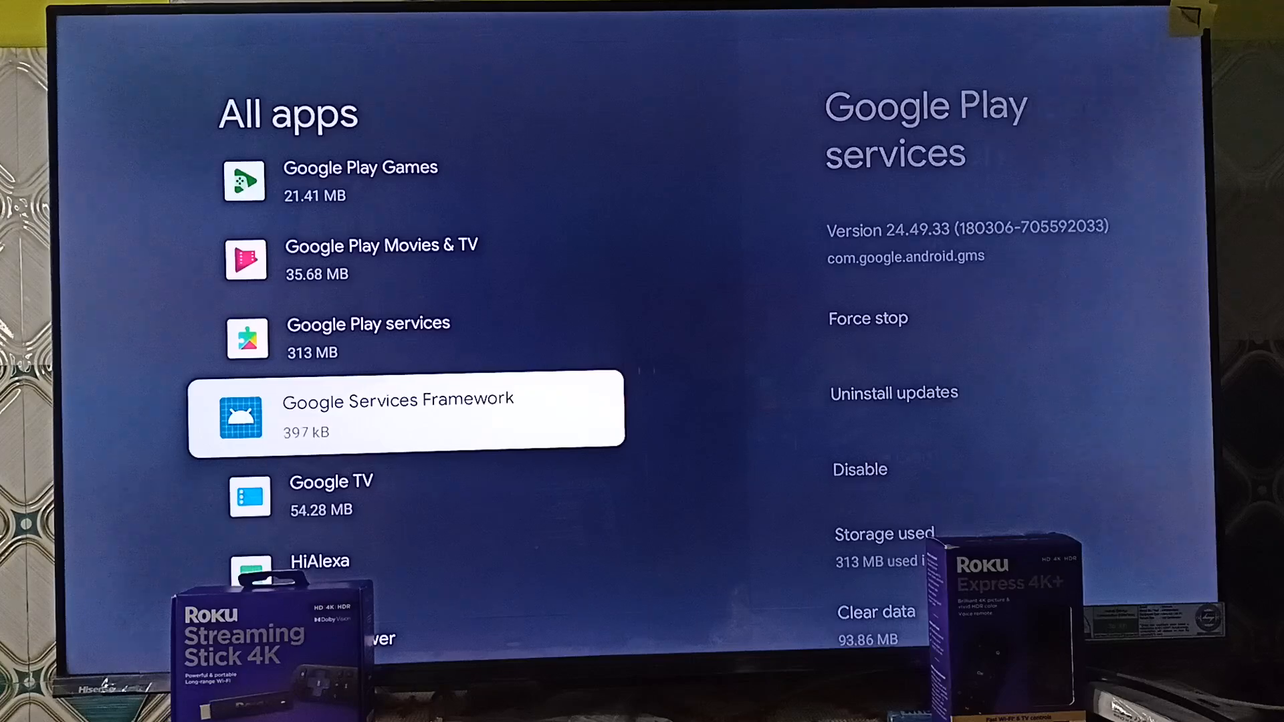
{"action": "left_click", "coordinate": [405, 409]}
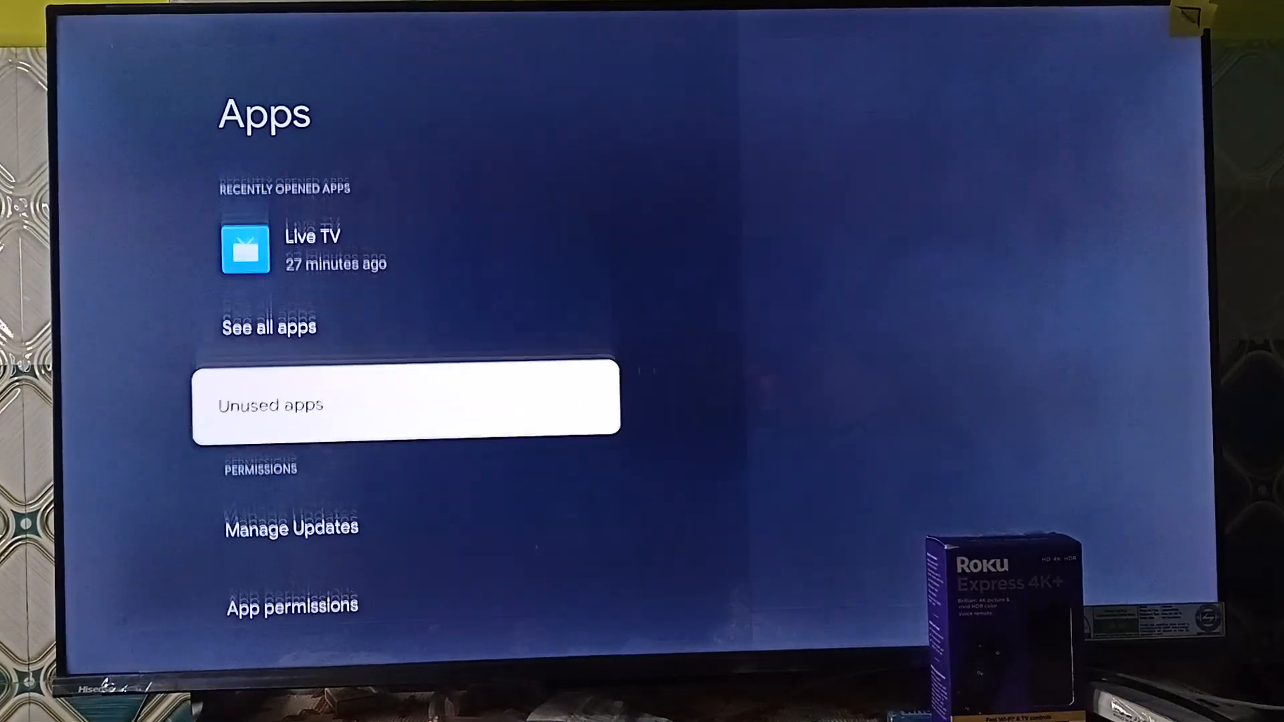
Enable Google Play Store from the Disabled apps list, then return to the Settings list.
{"action": "left_click", "coordinate": [405, 406]}
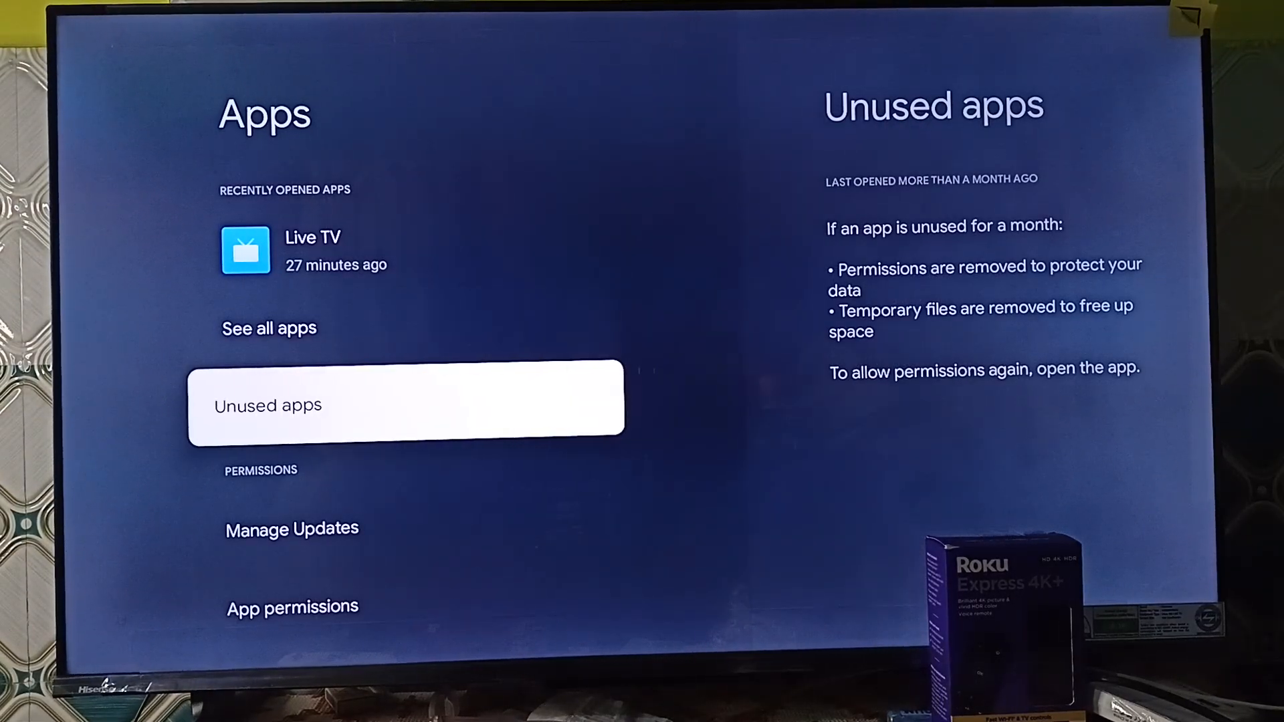
{"action": "left_click", "coordinate": [269, 327]}
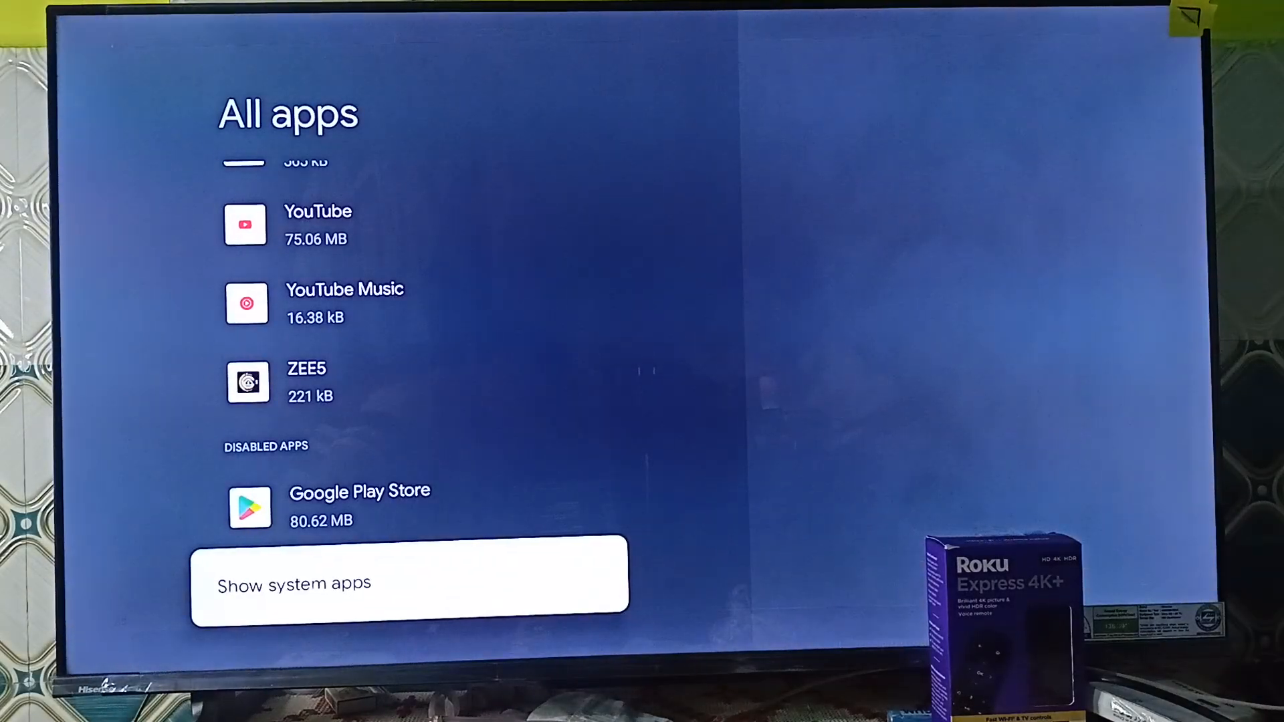
{"action": "left_click", "coordinate": [358, 506]}
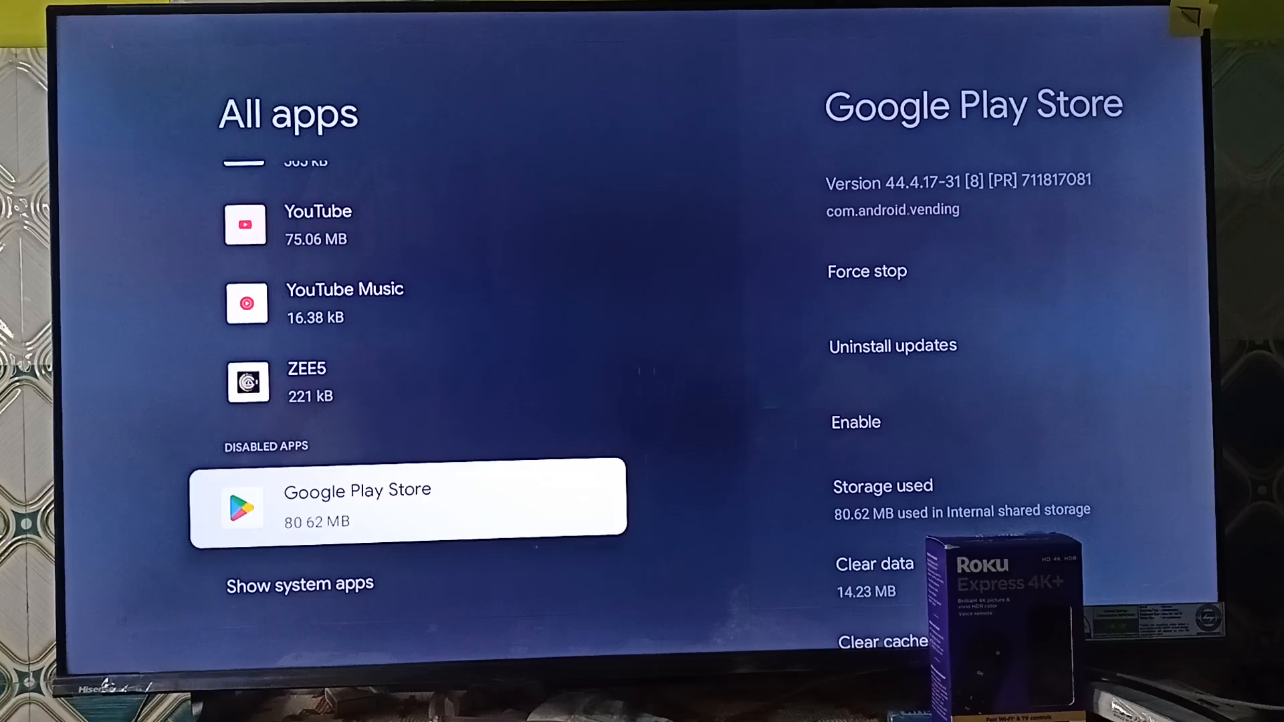
{"action": "left_click", "coordinate": [856, 422]}
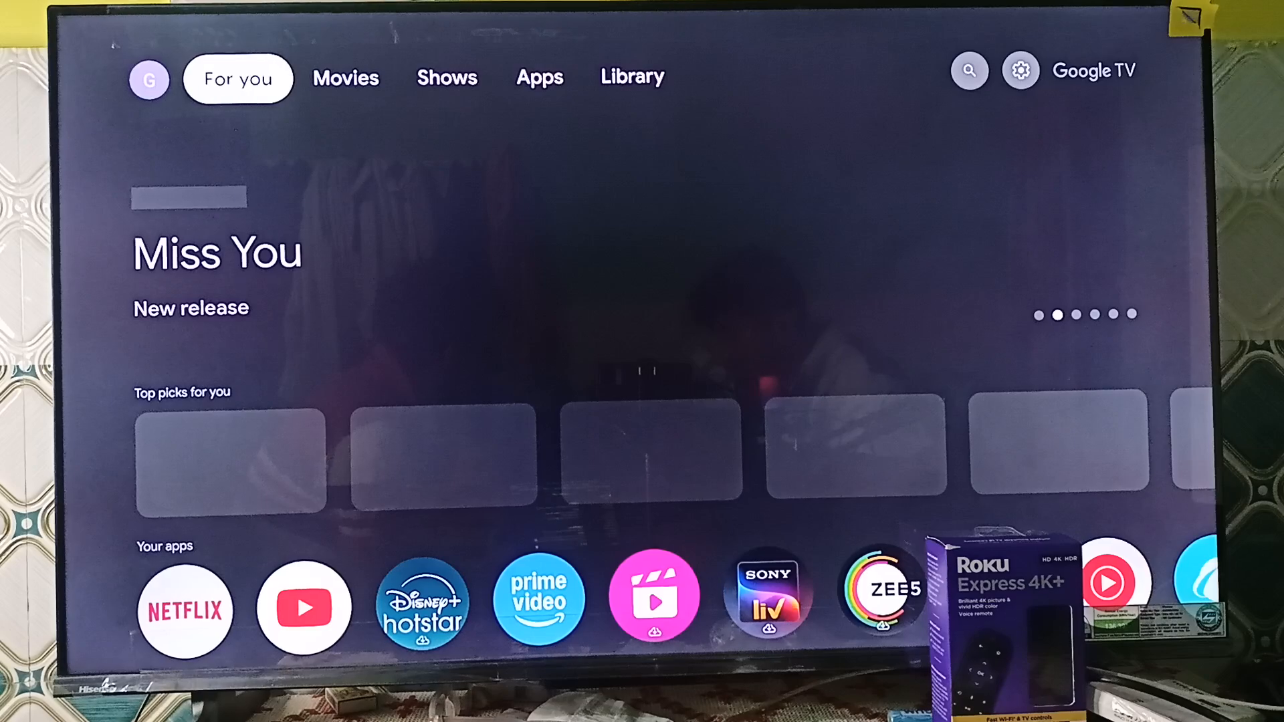
{"action": "left_click", "coordinate": [1020, 70]}
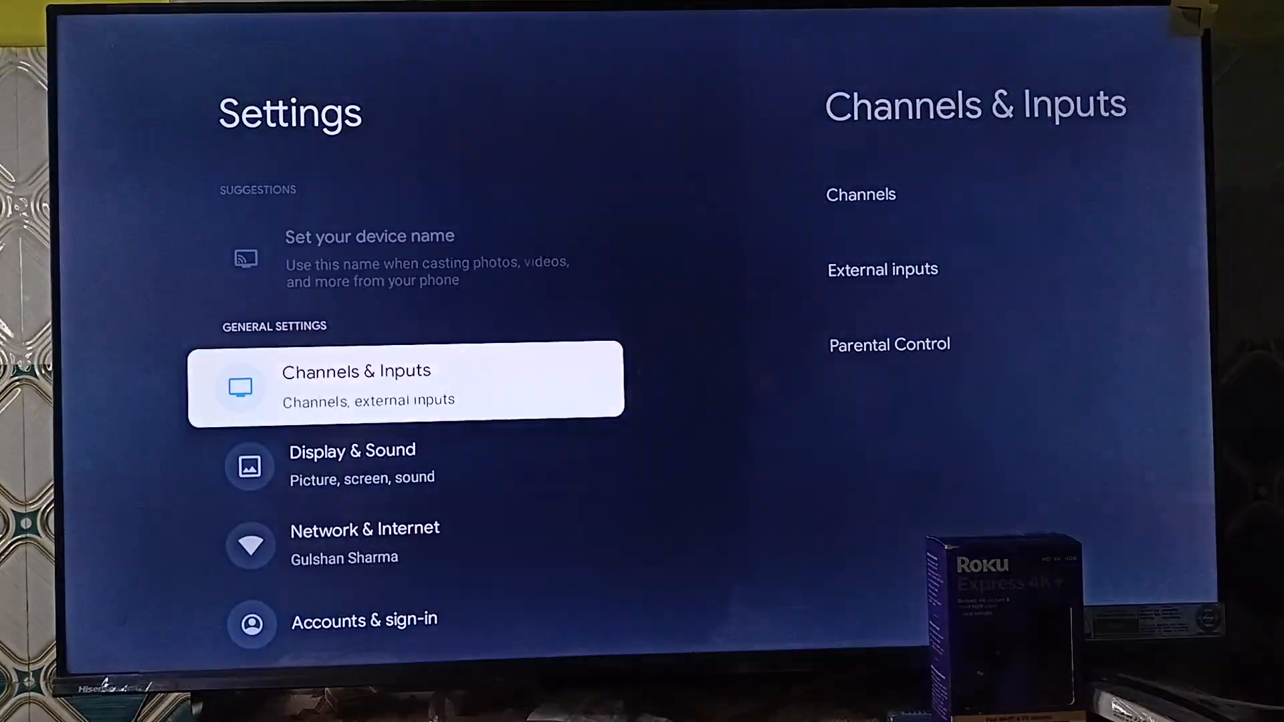